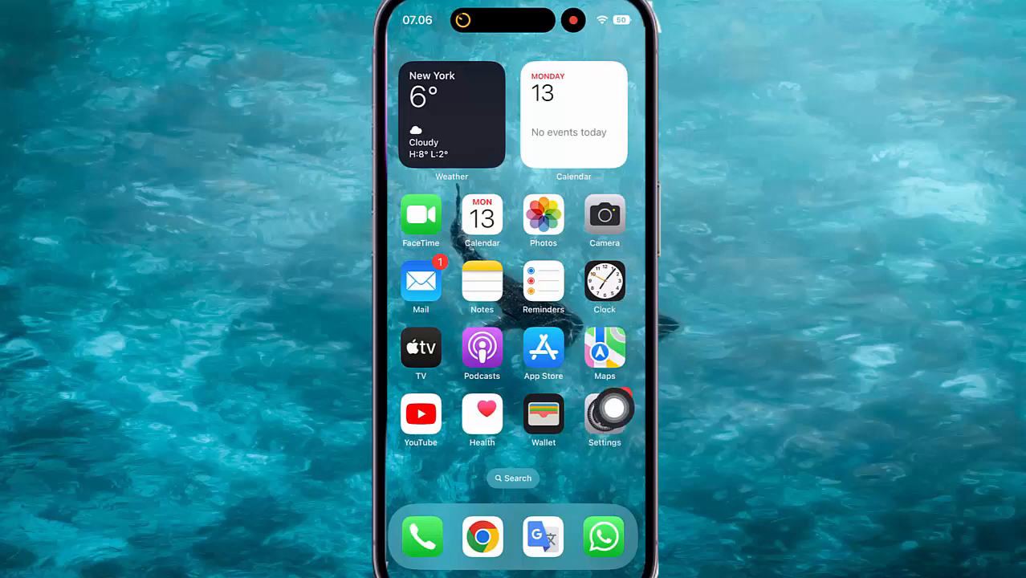
- Launch Settings from the home screen and scroll down toward Accessibility
left_click(605, 411)
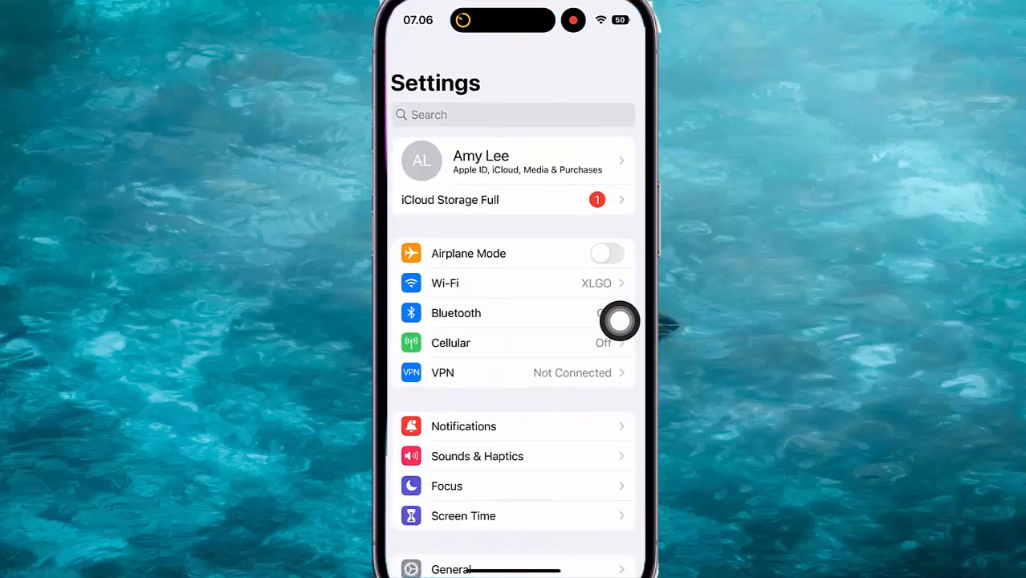
scroll("down", 3)
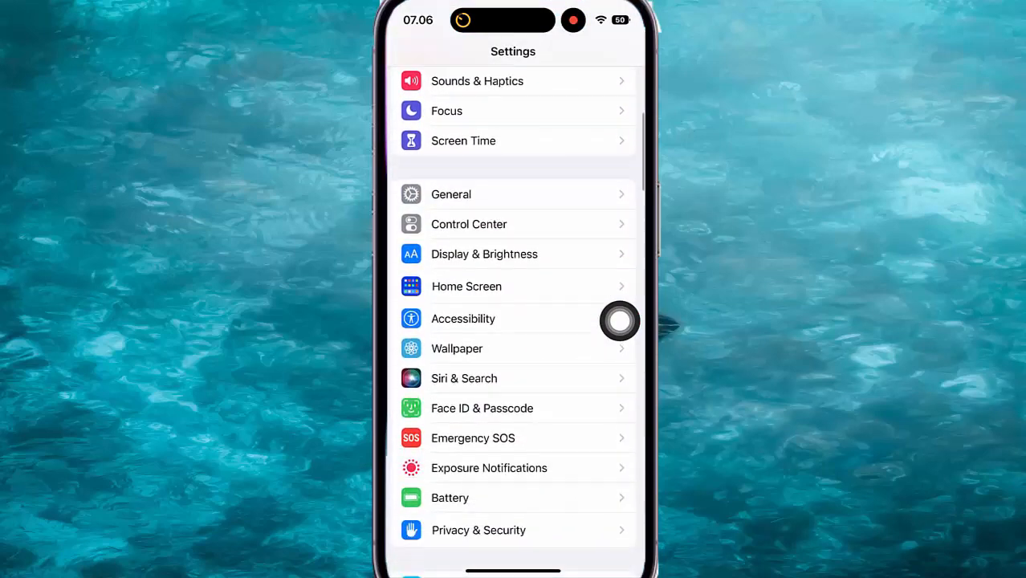
scroll("down", 3)
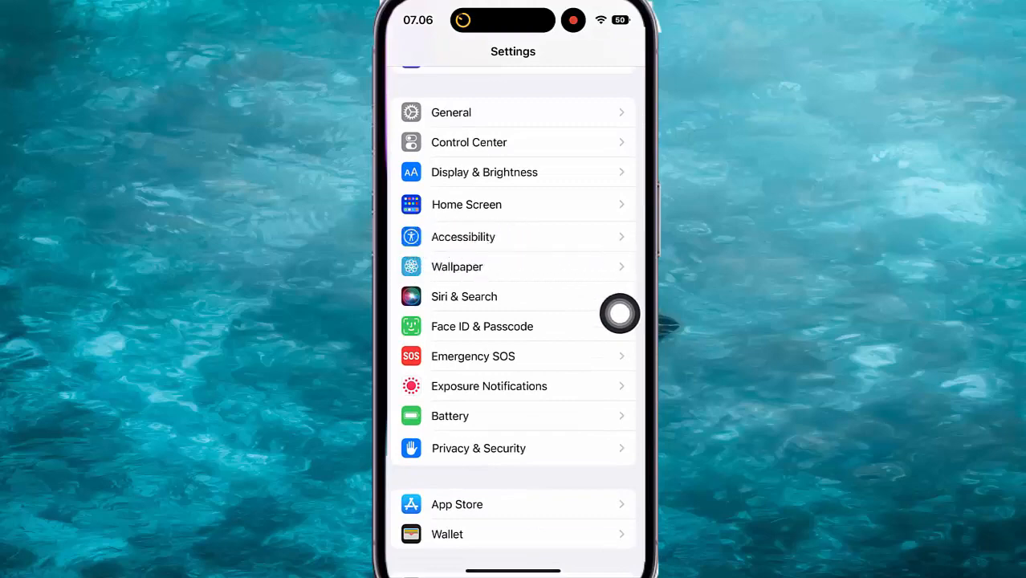
- Go to Accessibility > VoiceOver > Commands > Braille Screen Input
left_click(463, 236)
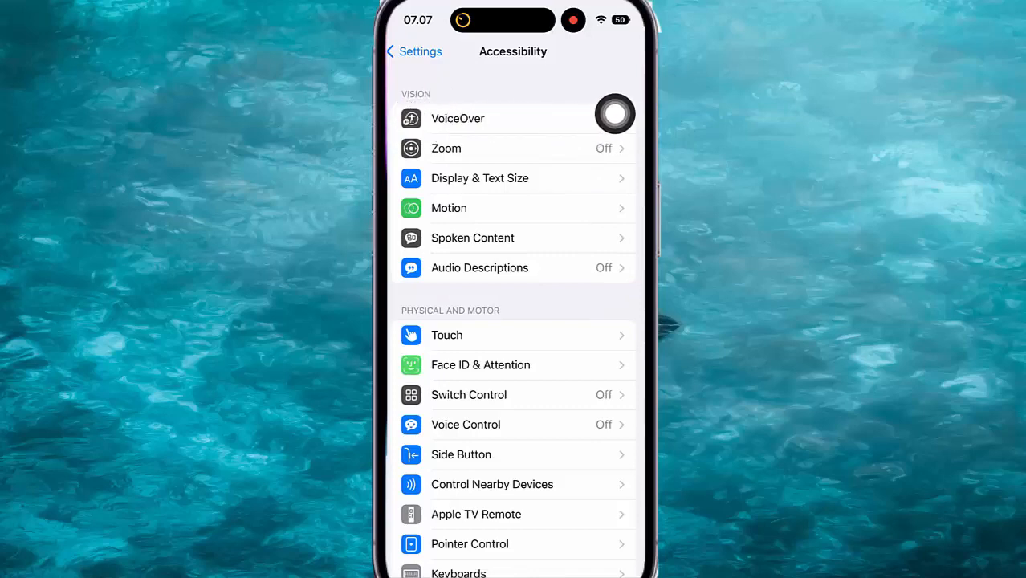
left_click(458, 118)
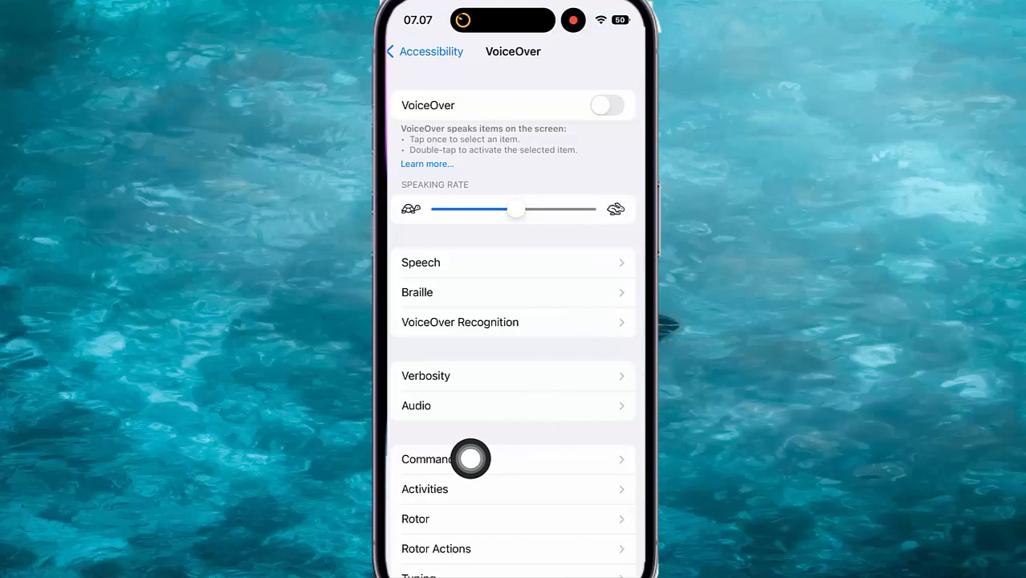
left_click(458, 460)
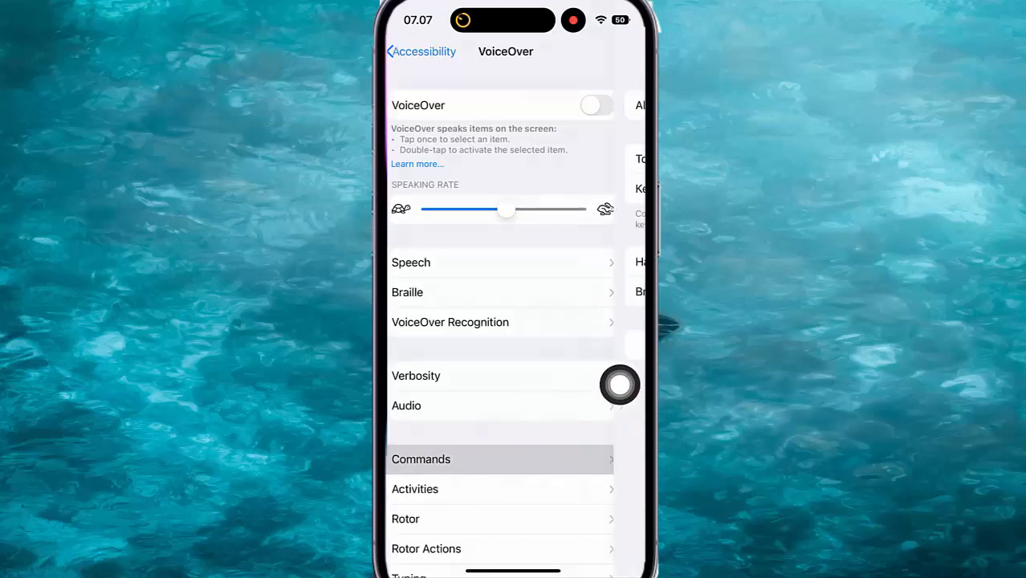
left_click(420, 459)
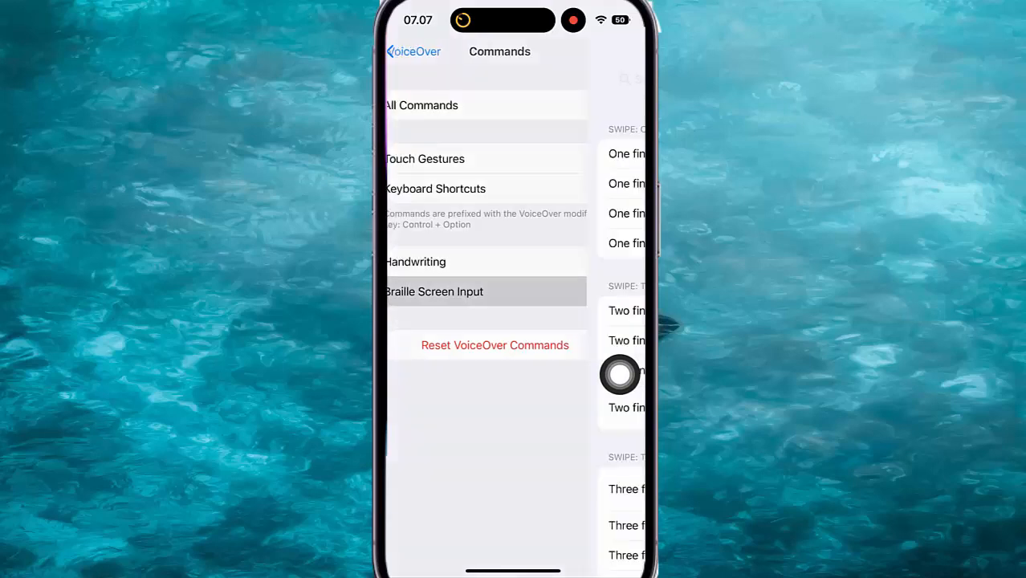
- Select the Two finger swipe down gesture and scroll its command list
left_click(434, 291)
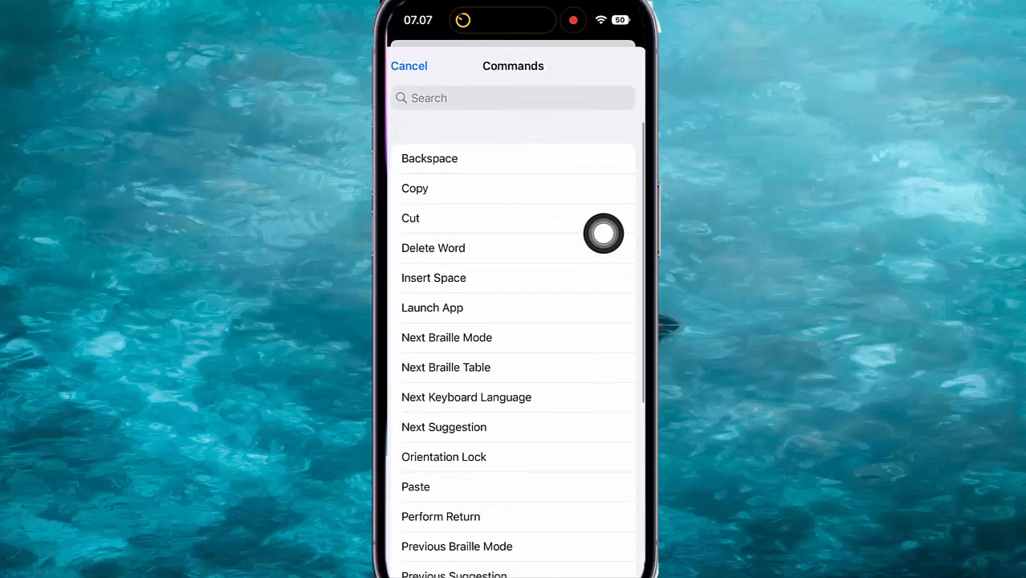
scroll("down", 3)
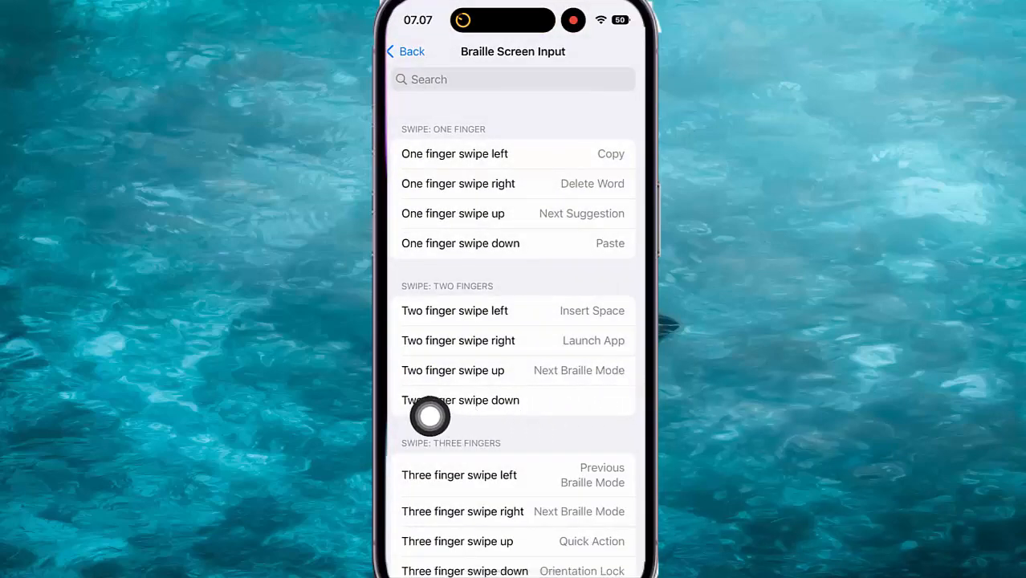
mouse_move(620, 448)
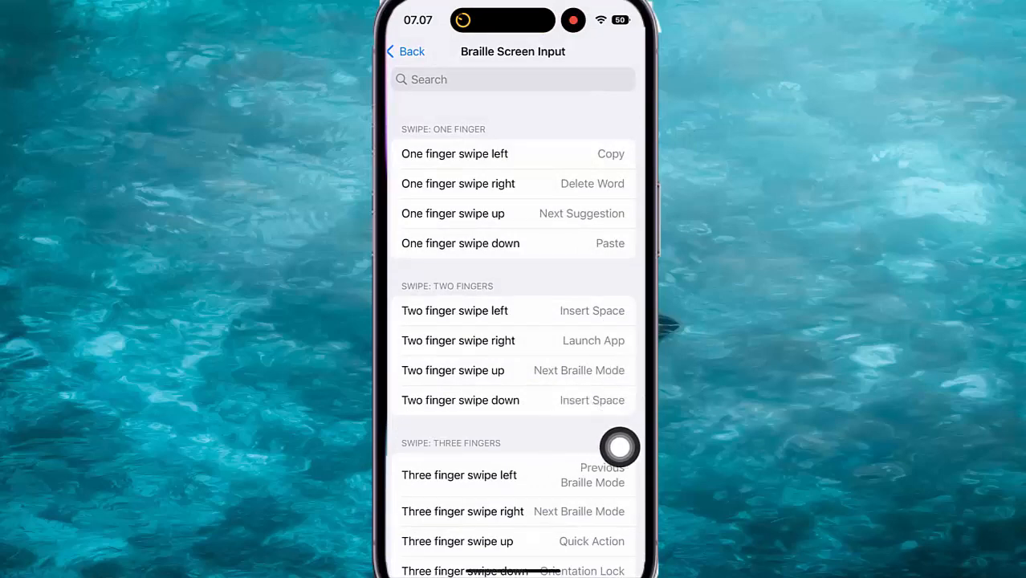
- Navigate back to the Accessibility page after assigning Insert Space
left_click(404, 52)
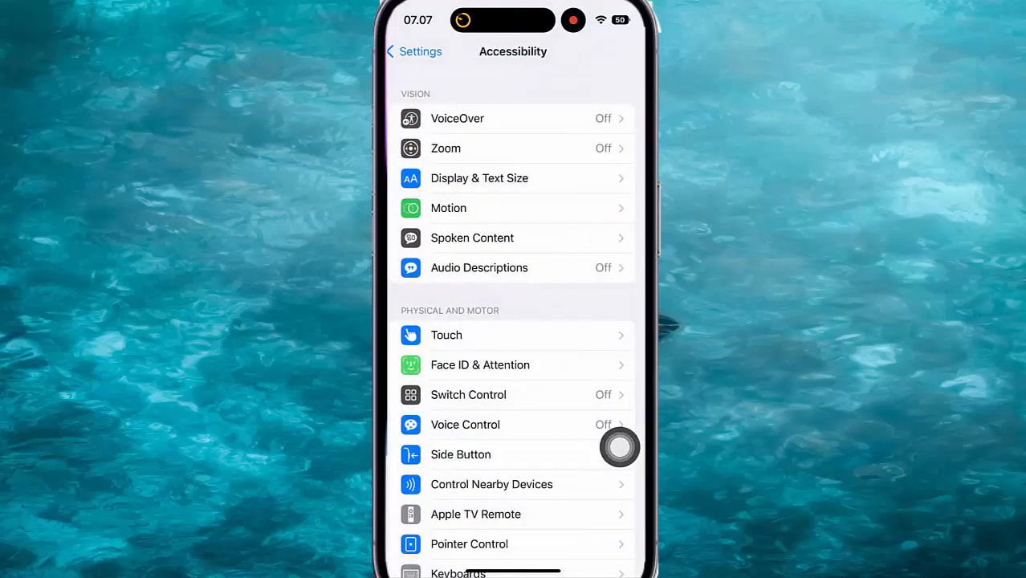